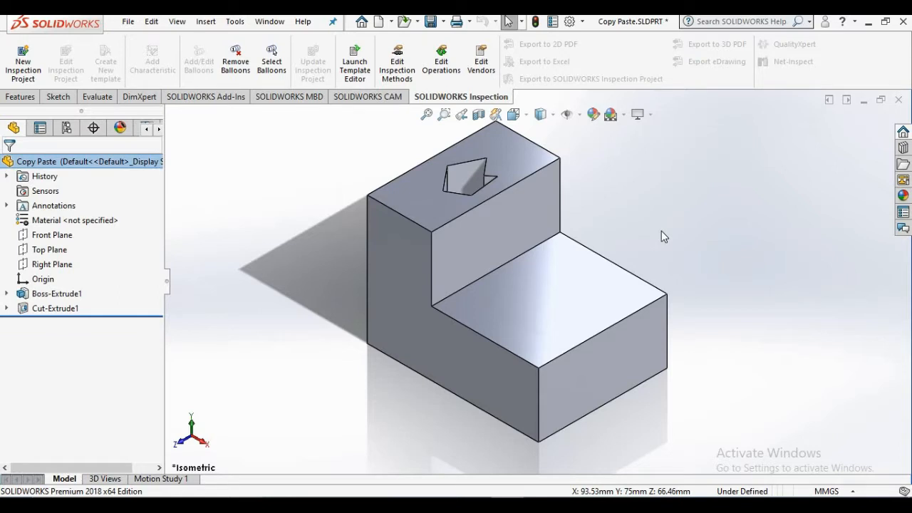
# Step: Copy the pentagon cut sketch Sketch2 and paste it onto the lower top face as Sketch8
pyautogui.click(538, 317)
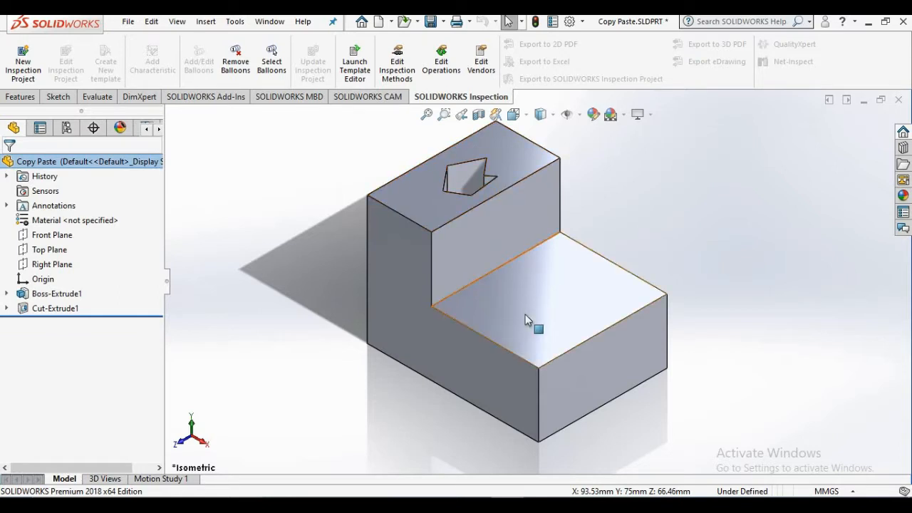
pyautogui.moveTo(550, 319)
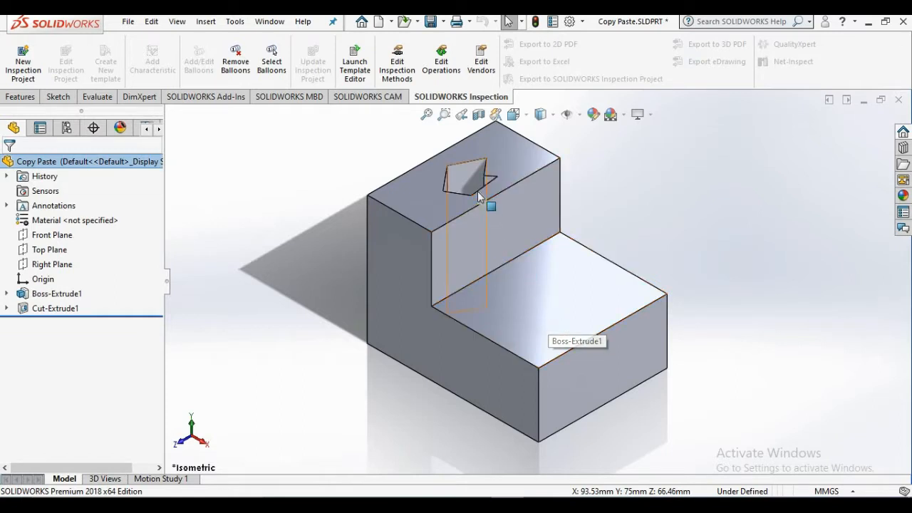
pyautogui.moveTo(488, 162)
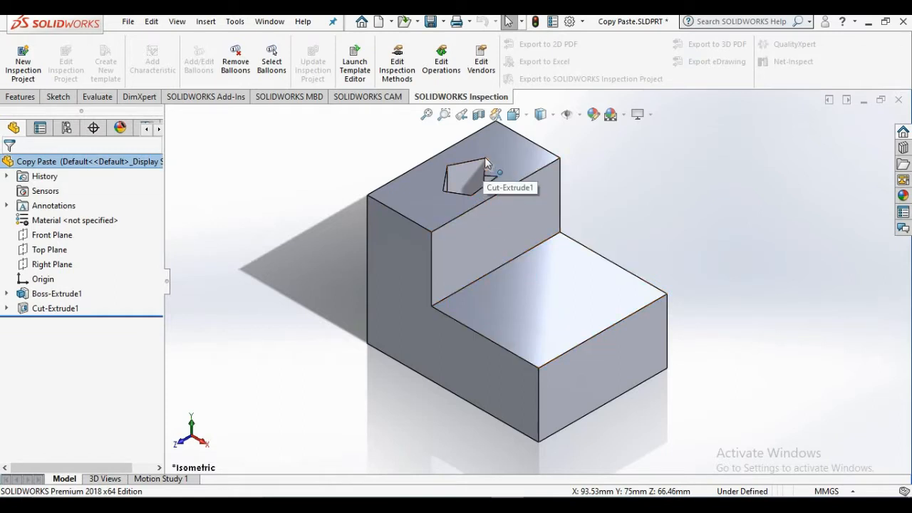
pyautogui.moveTo(509, 294)
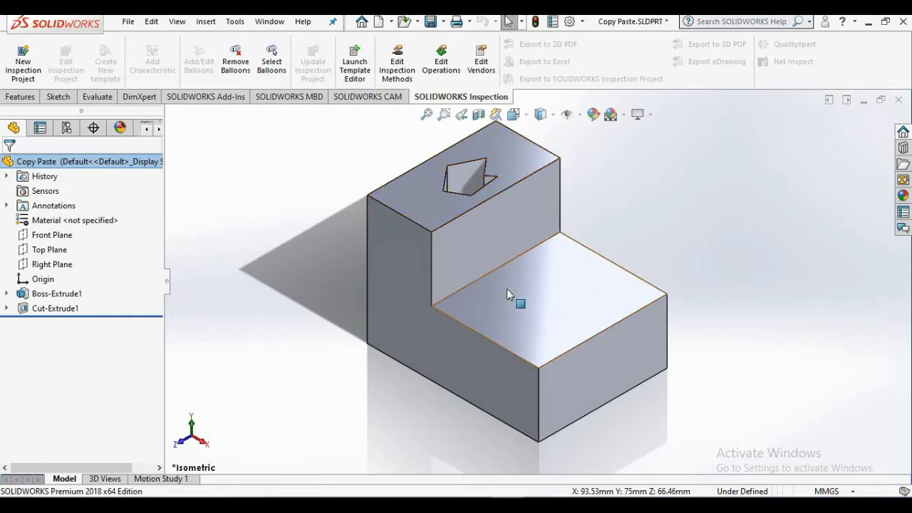
pyautogui.moveTo(548, 288)
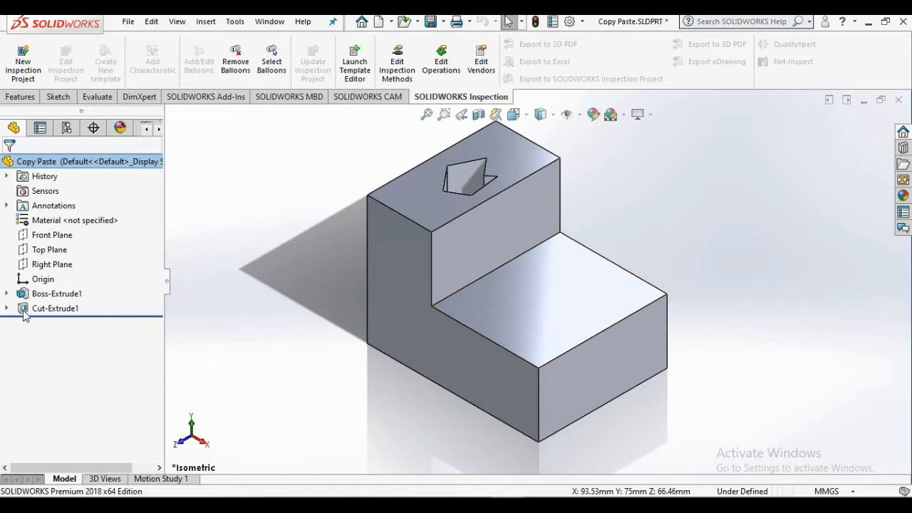
pyautogui.click(6, 308)
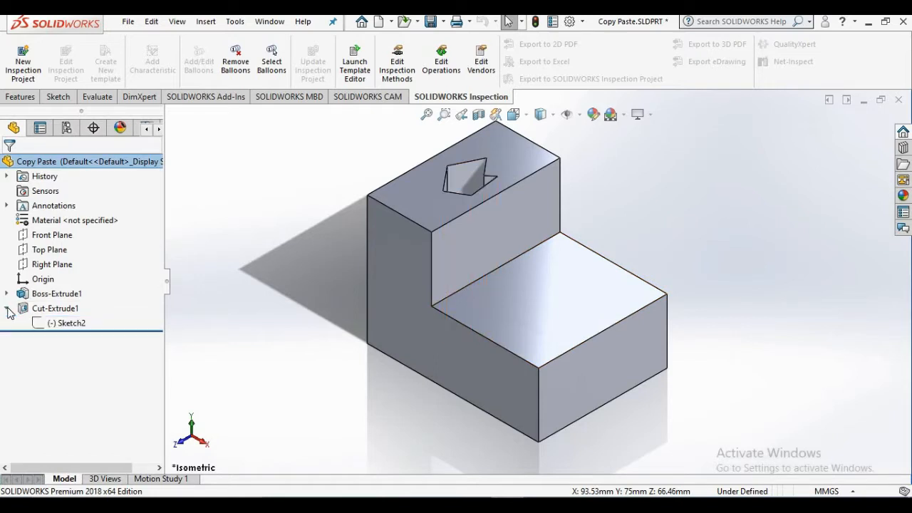
pyautogui.click(71, 322)
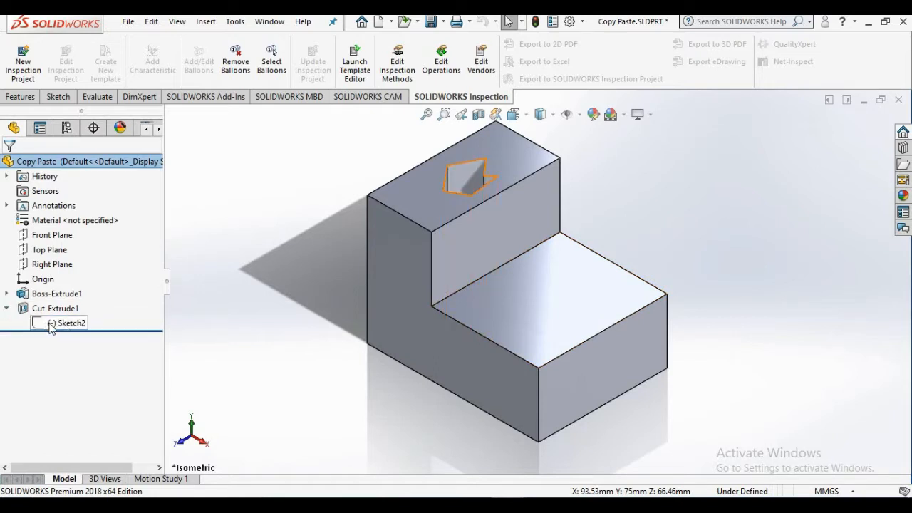
pyautogui.click(70, 323)
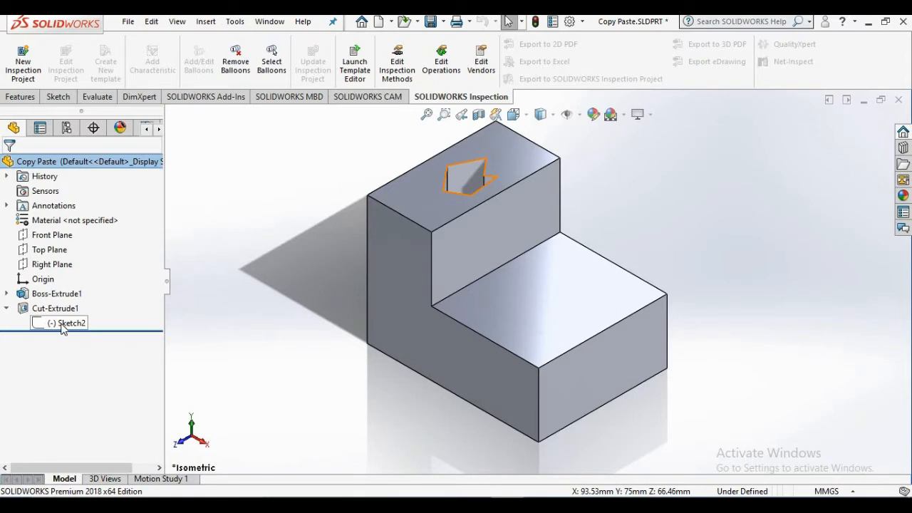
pyautogui.click(67, 323)
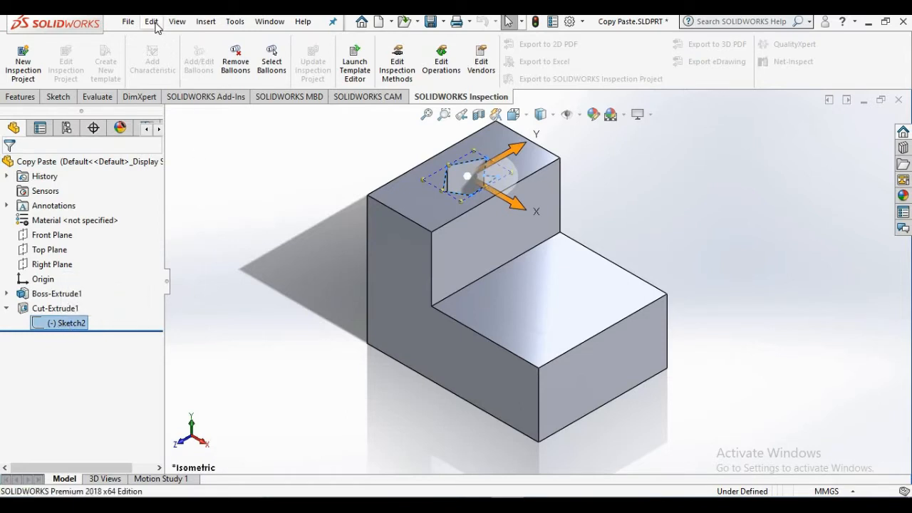
pyautogui.click(151, 20)
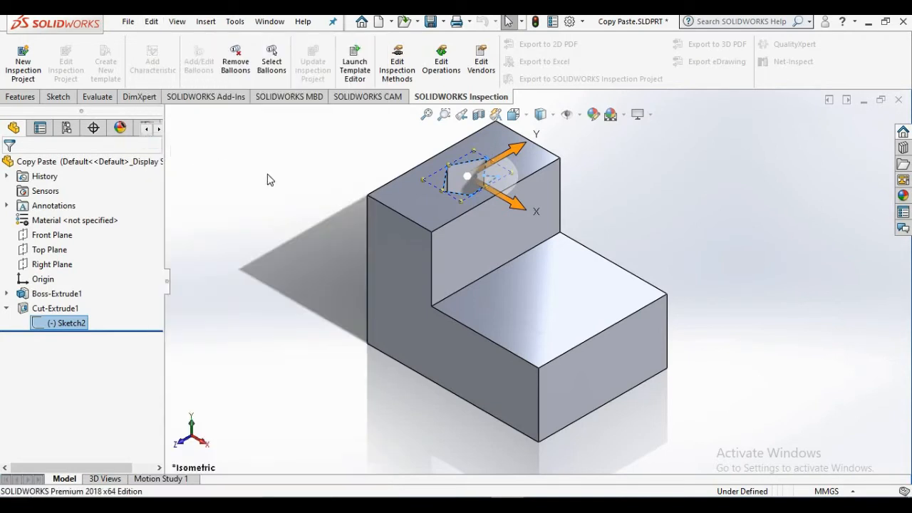
pyautogui.moveTo(555, 307)
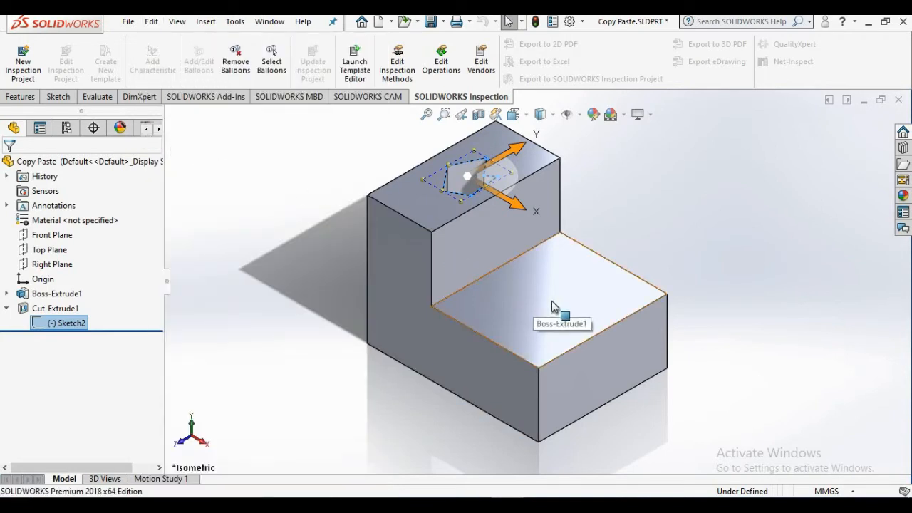
pyautogui.click(556, 306)
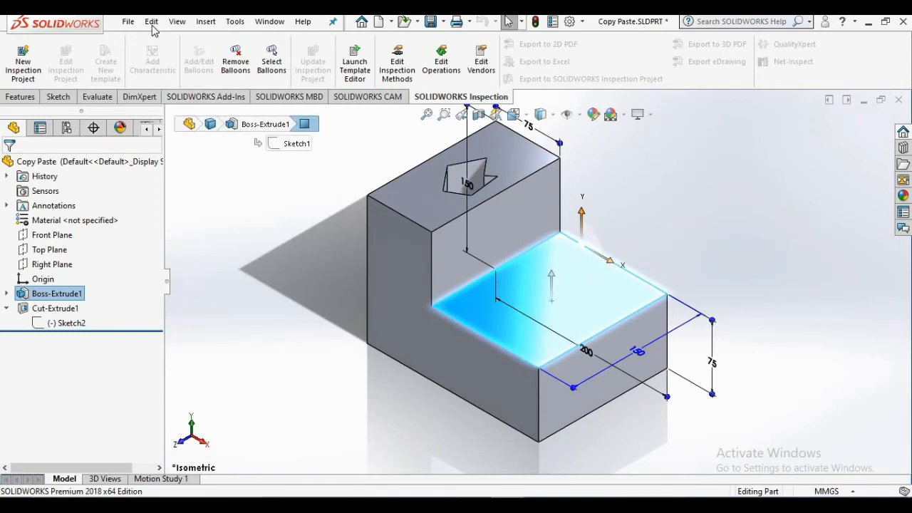
pyautogui.click(151, 21)
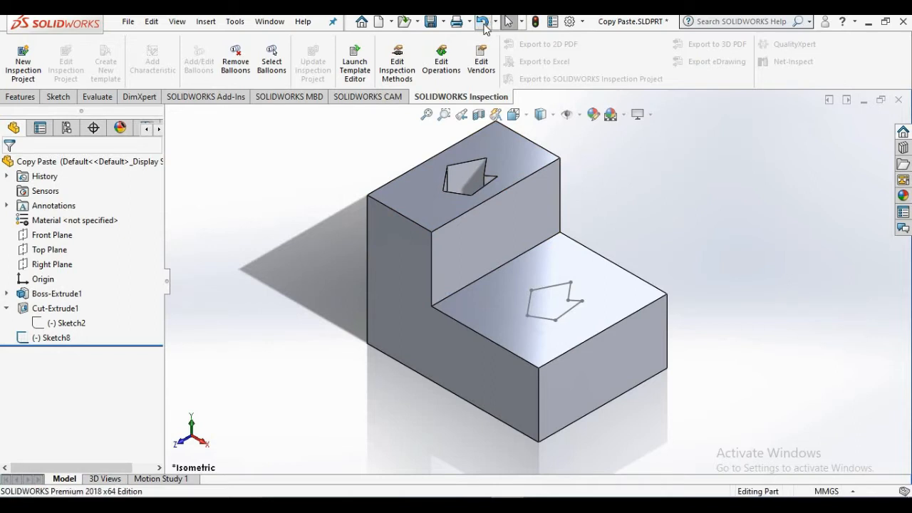
# Step: Undo the pasted Sketch8 copy and reselect Sketch2 for copying again
pyautogui.click(483, 21)
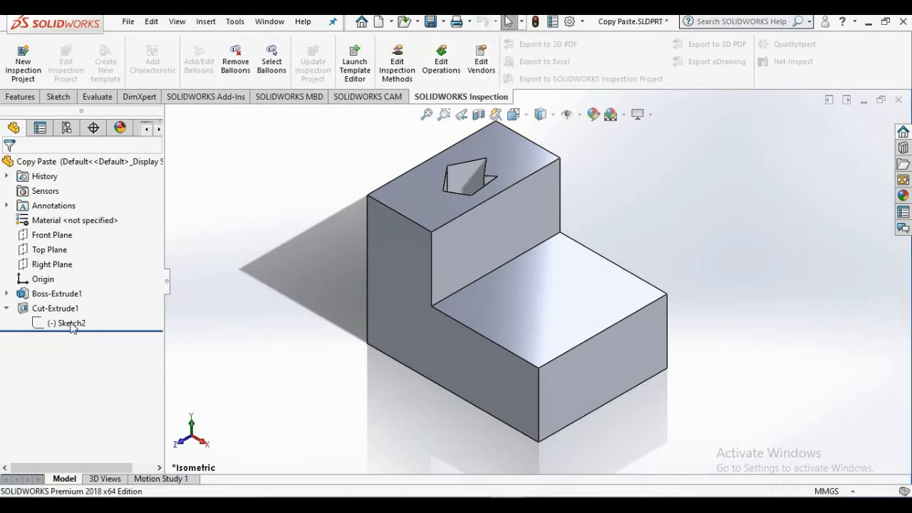
pyautogui.click(69, 323)
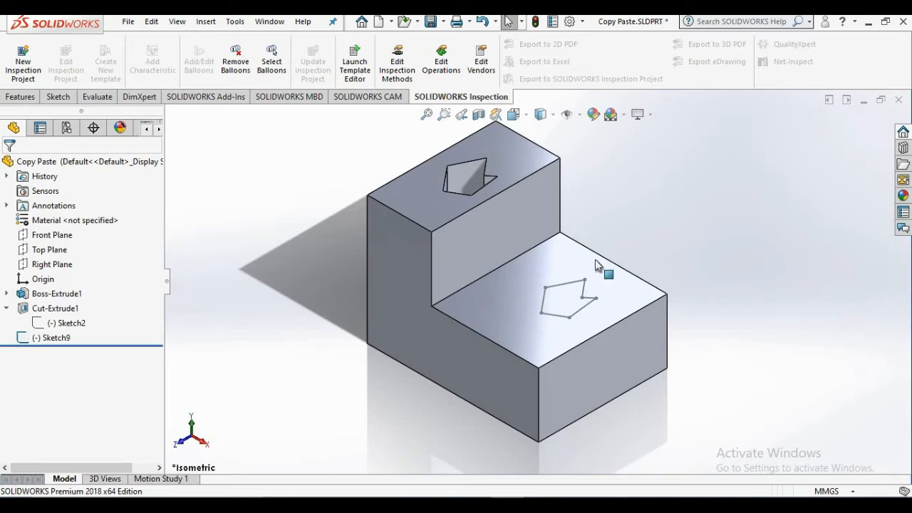
pyautogui.moveTo(591, 327)
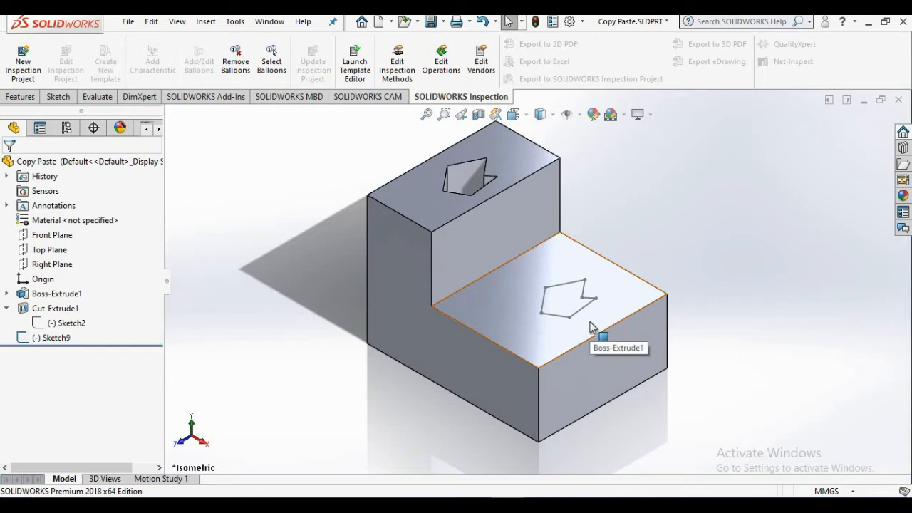
pyautogui.moveTo(527, 197)
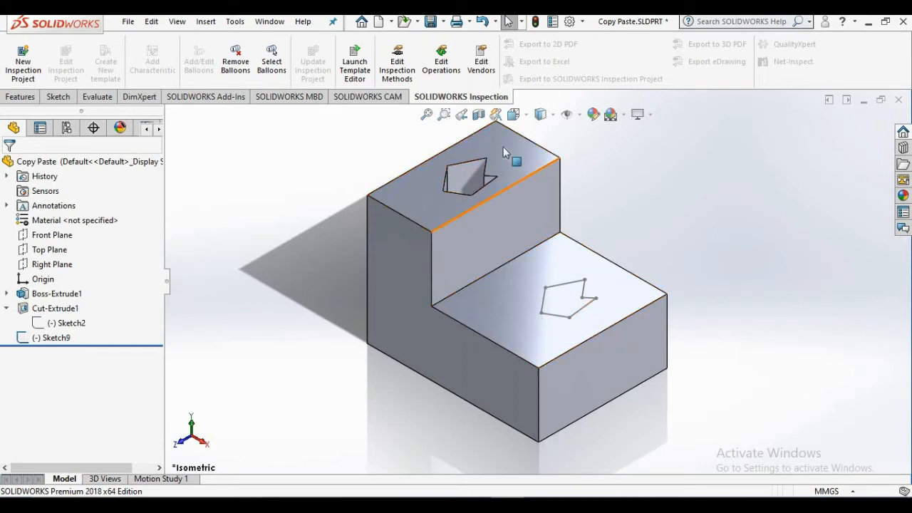
pyautogui.moveTo(516, 171)
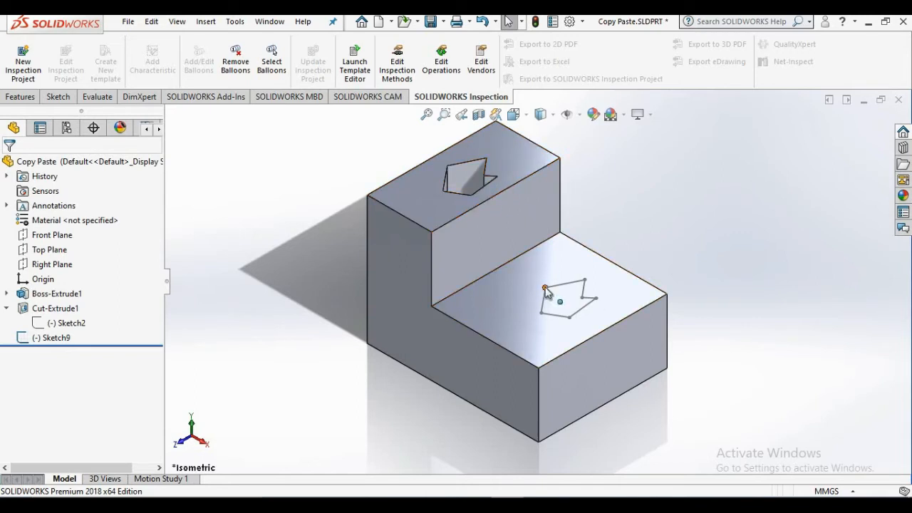
pyautogui.click(55, 337)
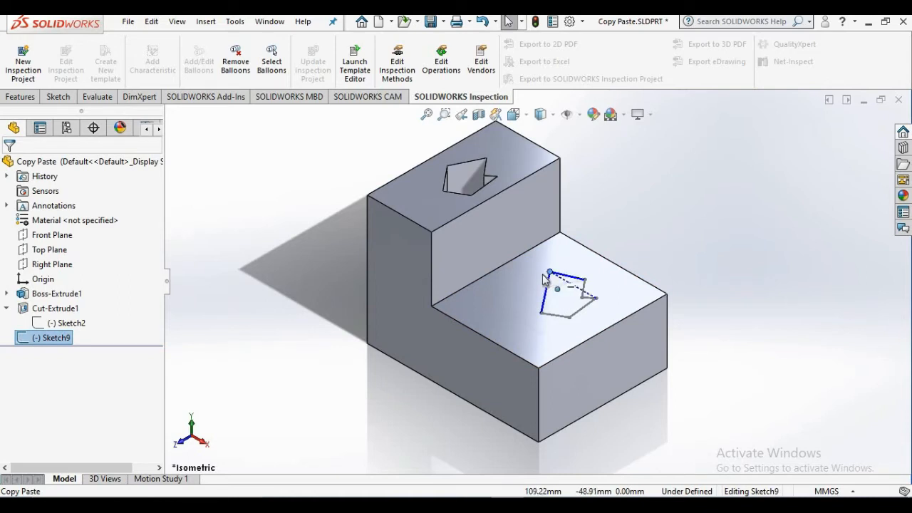
pyautogui.click(548, 292)
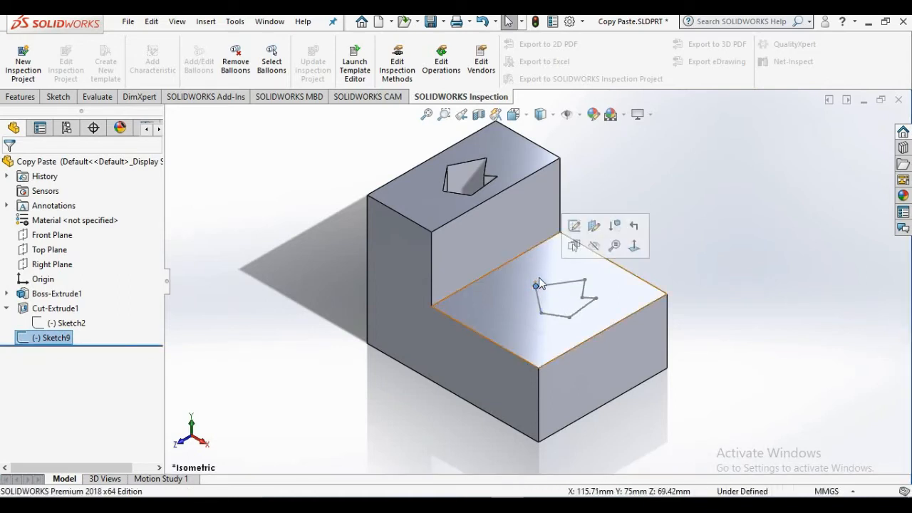
pyautogui.moveTo(501, 200)
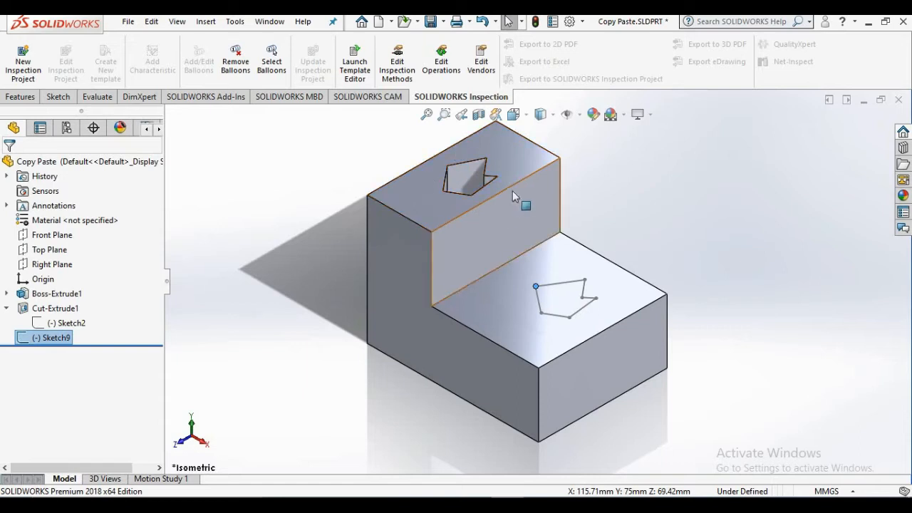
pyautogui.moveTo(559, 329)
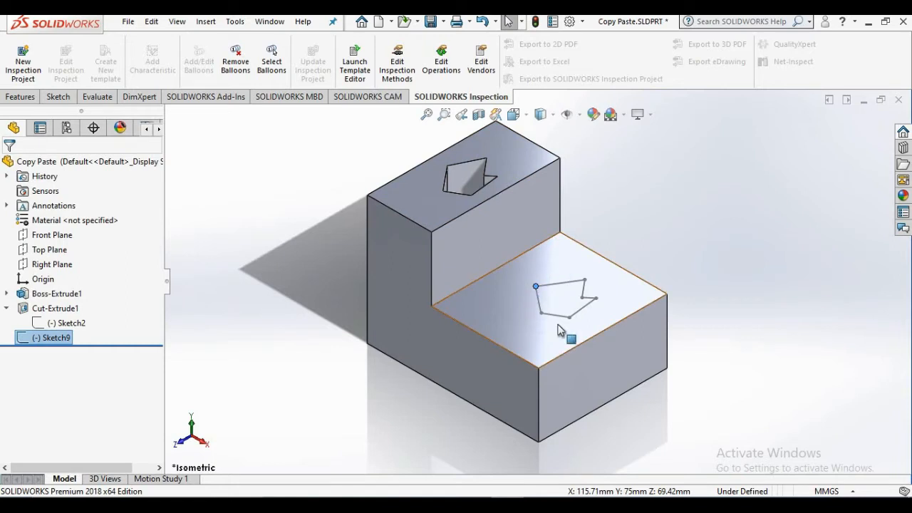
pyautogui.moveTo(523, 178)
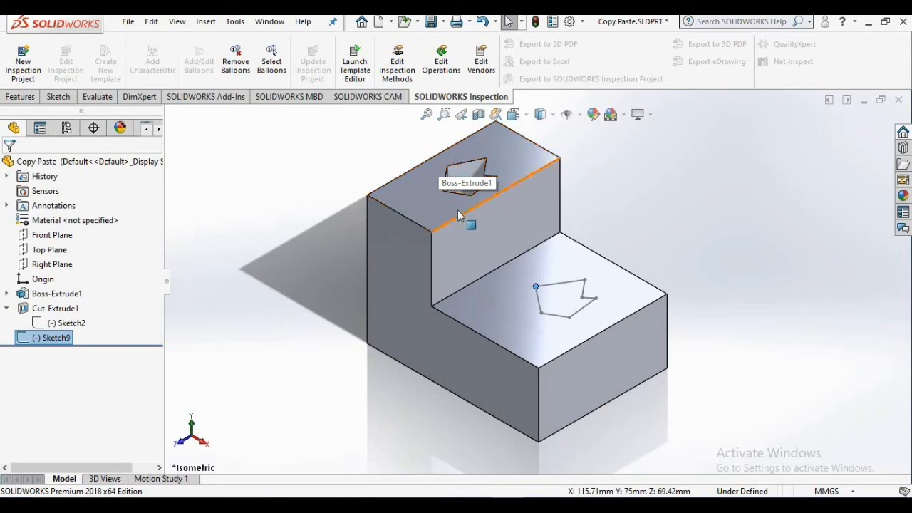
pyautogui.moveTo(602, 316)
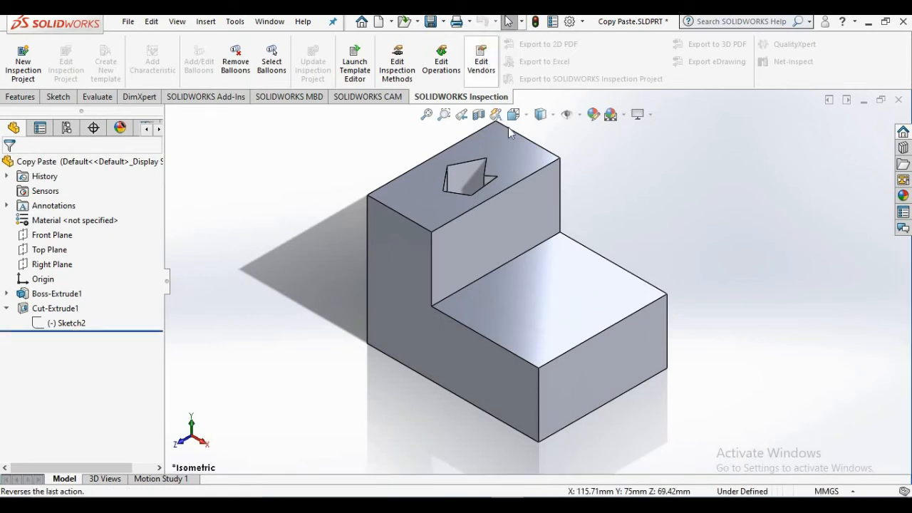
pyautogui.moveTo(585, 165)
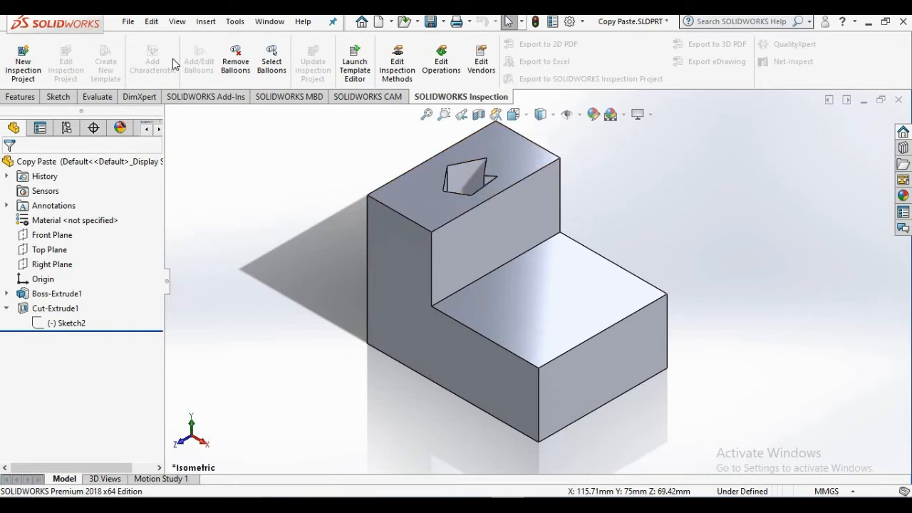
pyautogui.moveTo(206, 20)
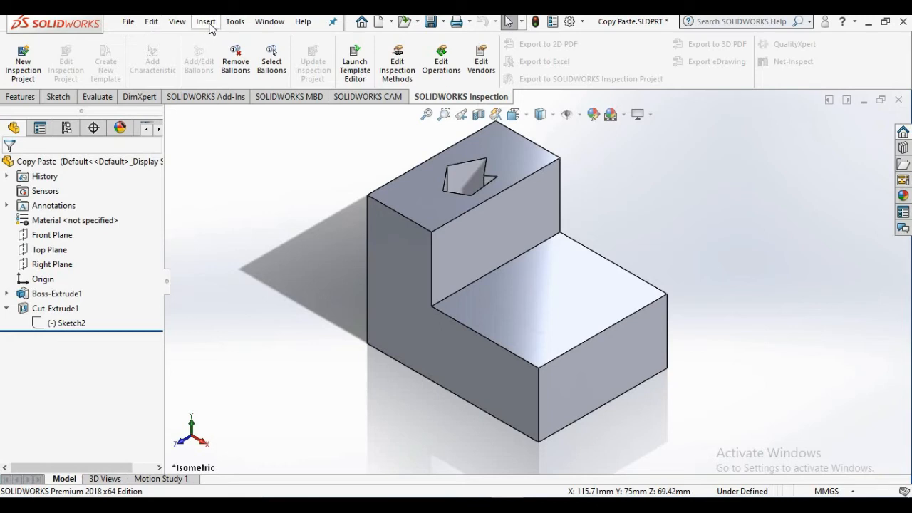
# Step: Look for Derived Sketch in the Insert menu, then pick the pentagon sketch Sketch2
pyautogui.click(205, 21)
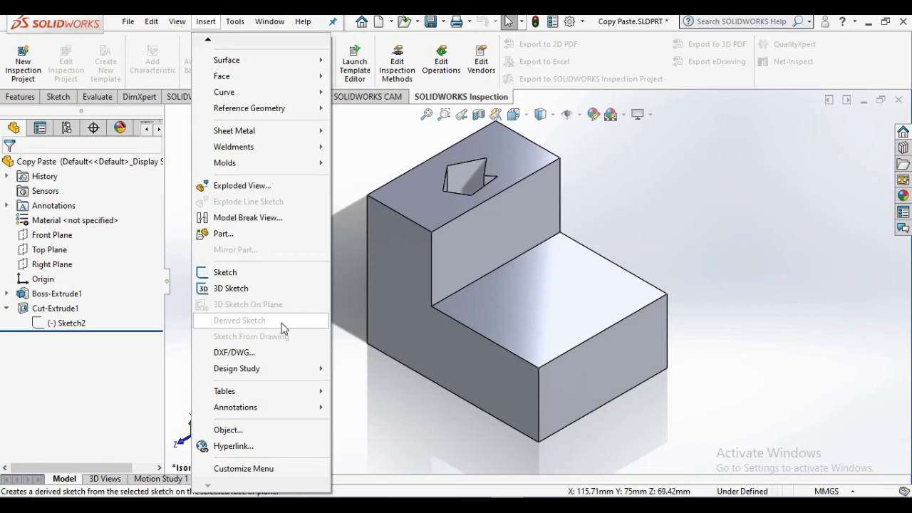
pyautogui.moveTo(232, 326)
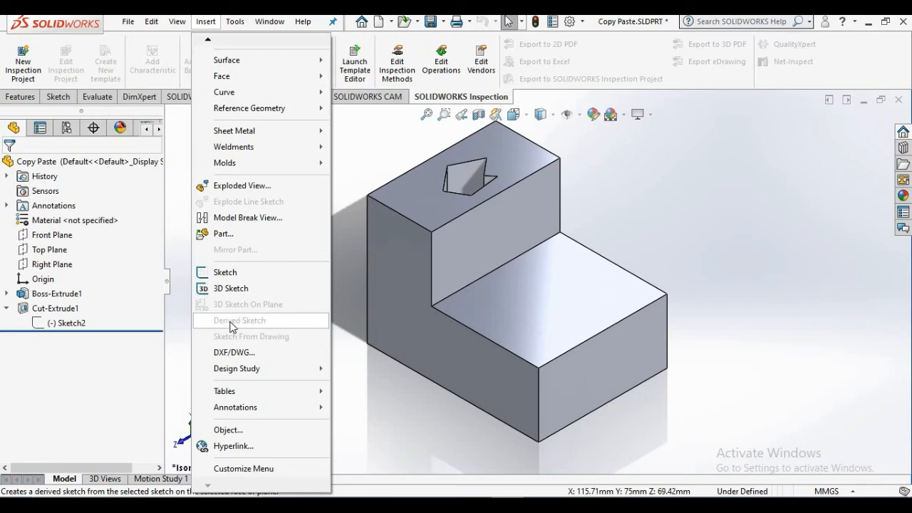
pyautogui.moveTo(247, 331)
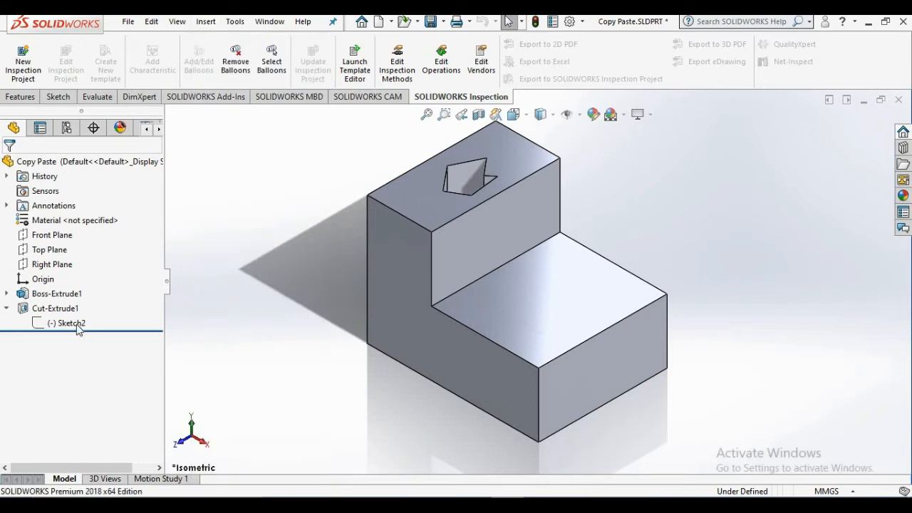
pyautogui.click(70, 323)
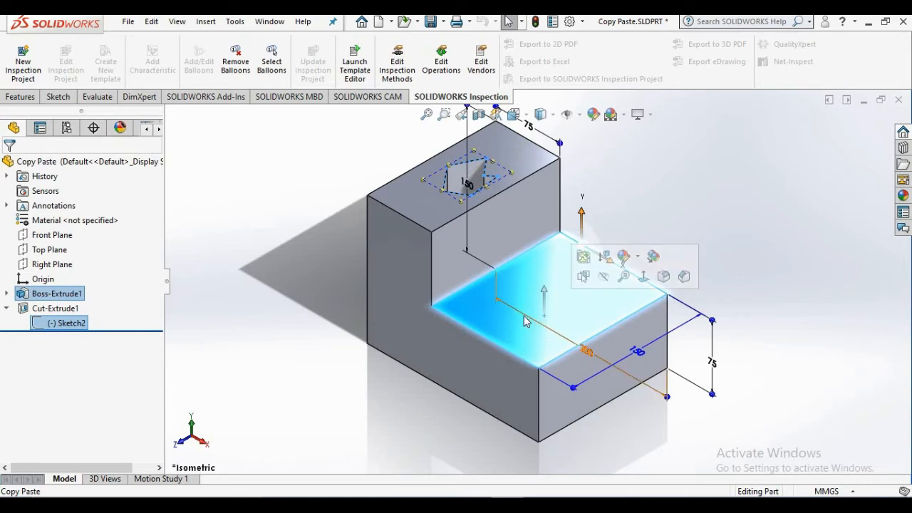
# Step: Create Sketch10 derived from the pentagon sketch using Insert > Derived Sketch
pyautogui.click(206, 22)
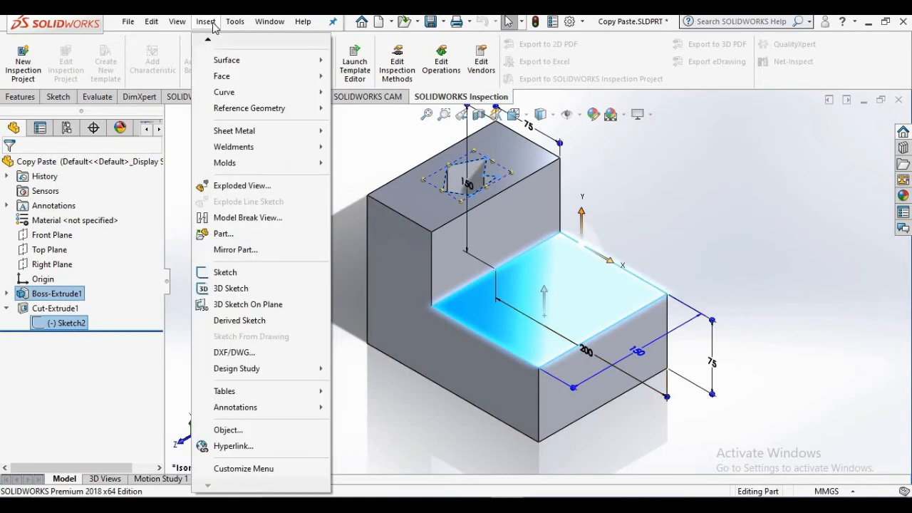
pyautogui.moveTo(248, 305)
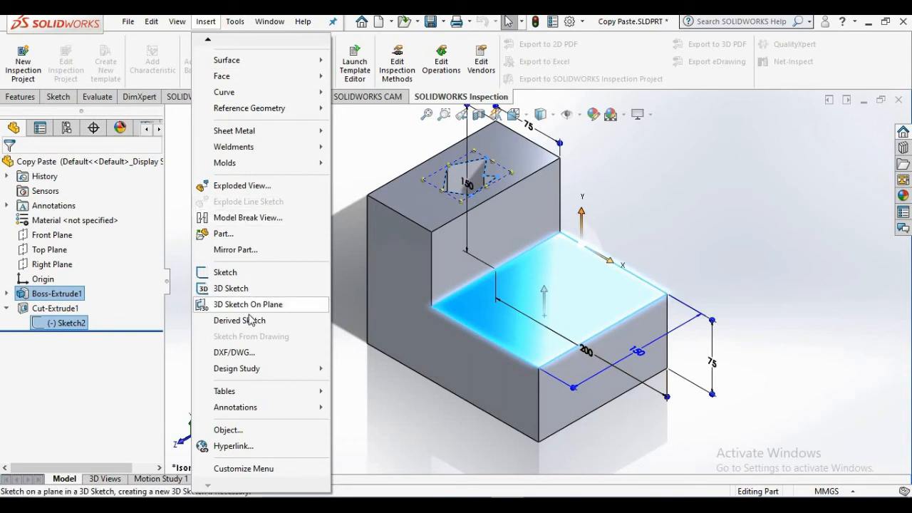
pyautogui.moveTo(246, 326)
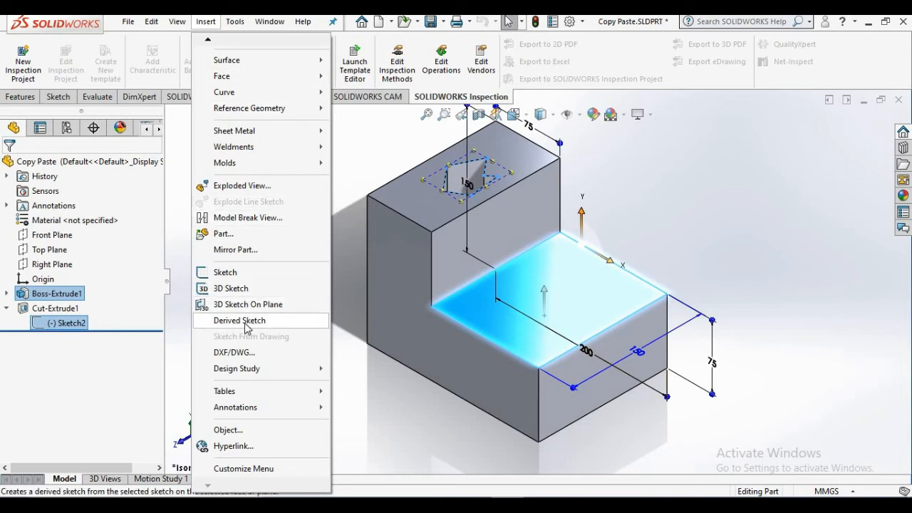
pyautogui.click(239, 320)
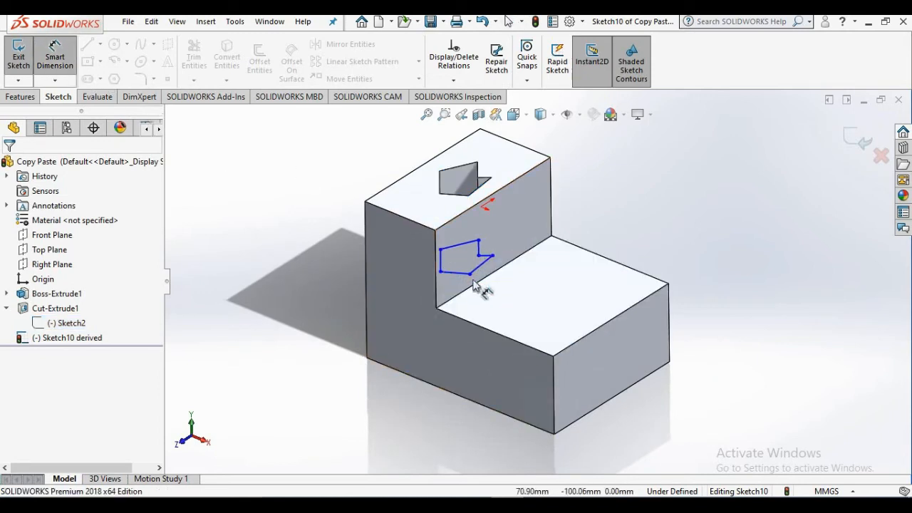
# Step: Dimension the derived pentagon 50 mm from the face edge and drag its vertices to reorient it
pyautogui.click(469, 274)
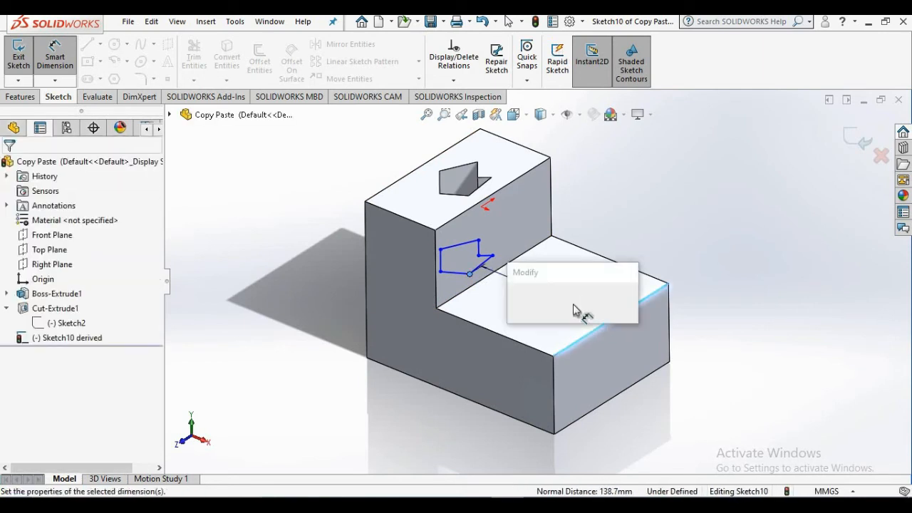
pyautogui.click(584, 314)
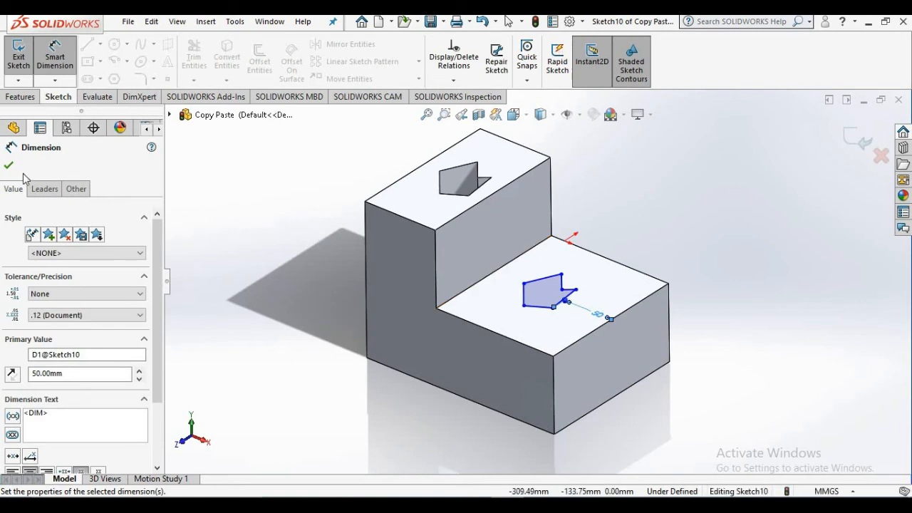
pyautogui.click(8, 165)
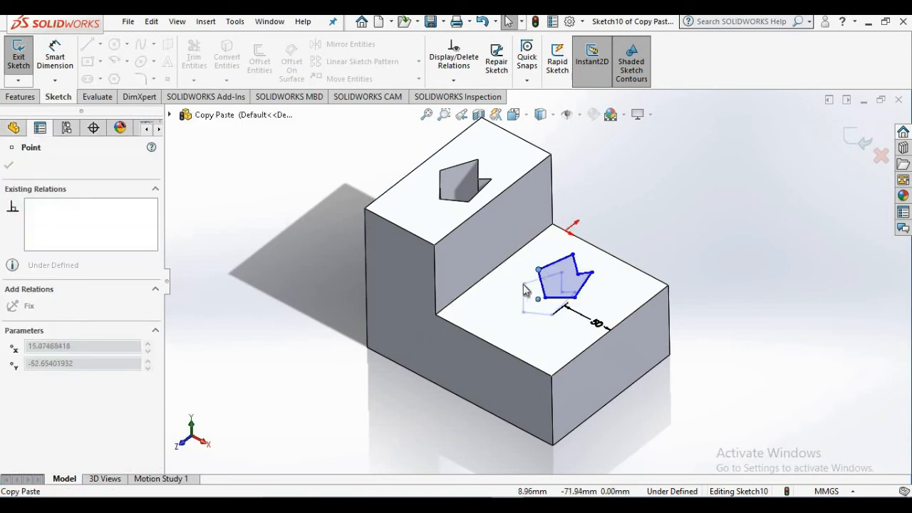
pyautogui.moveTo(563, 281); pyautogui.dragTo(545, 299)
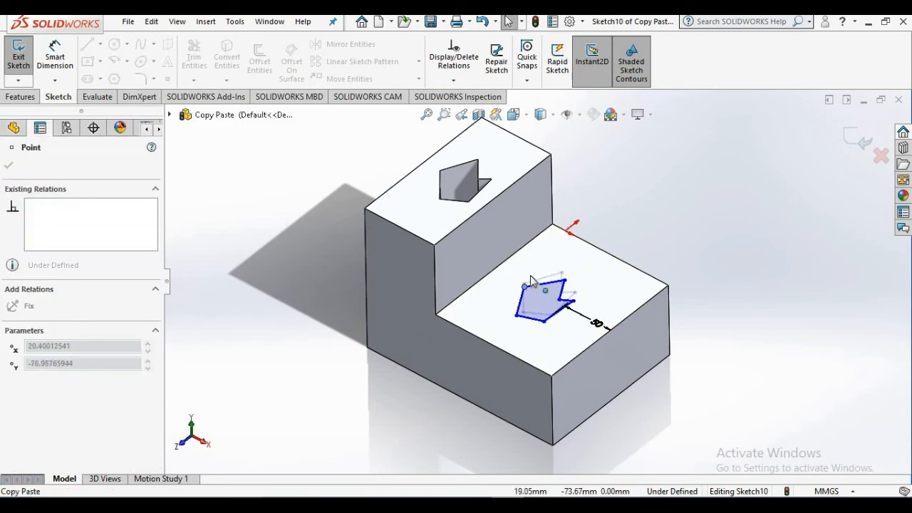
pyautogui.moveTo(545, 299); pyautogui.dragTo(552, 288)
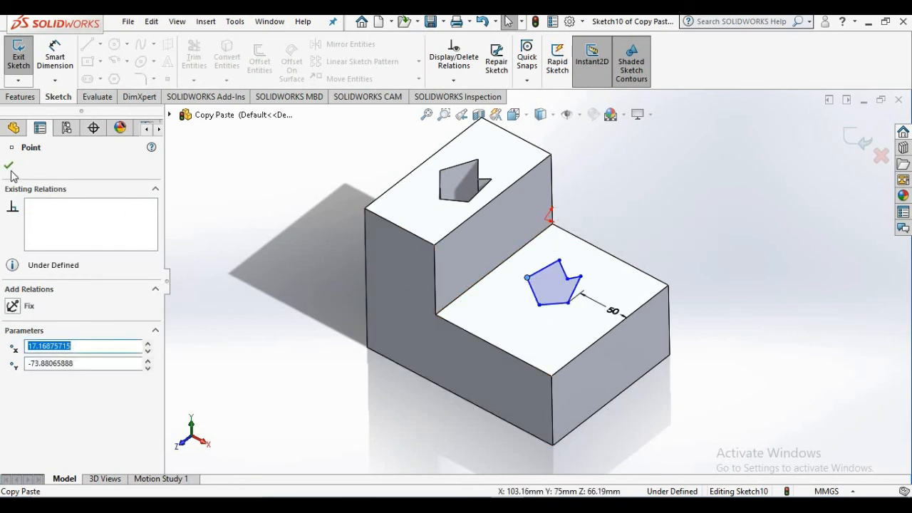
pyautogui.click(9, 165)
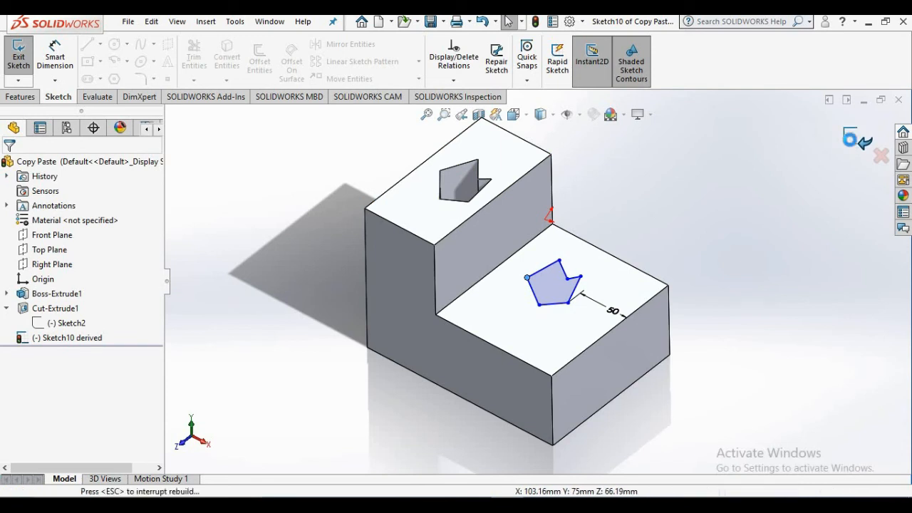
# Step: Close the derived sketch and open the original pentagon Sketch2 for editing
pyautogui.click(461, 96)
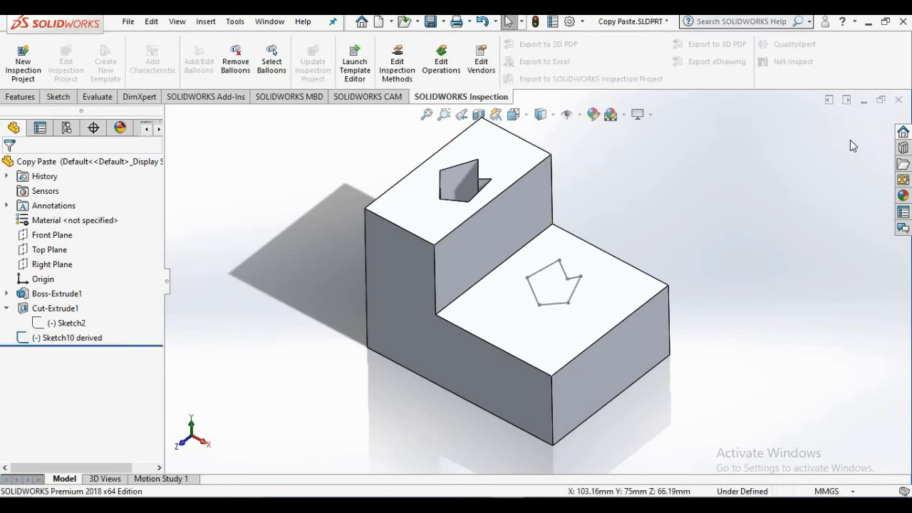
pyautogui.click(71, 322)
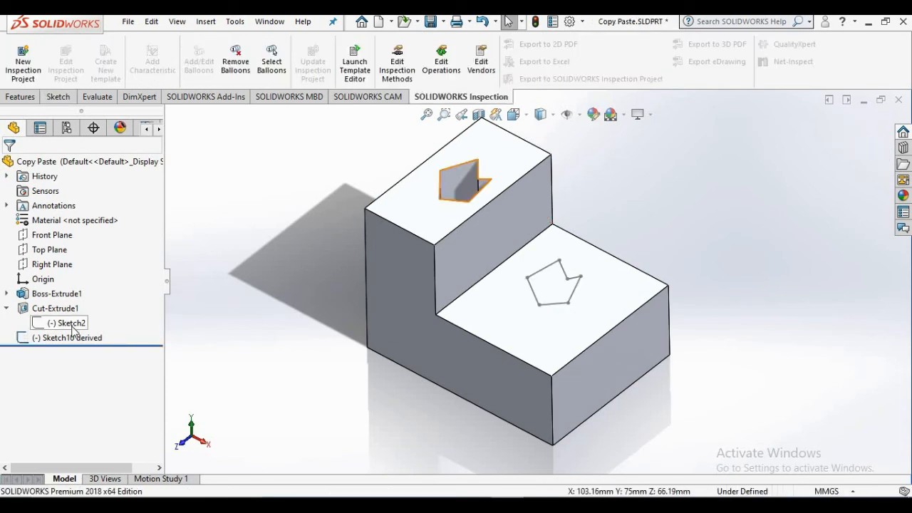
pyautogui.doubleClick(68, 323)
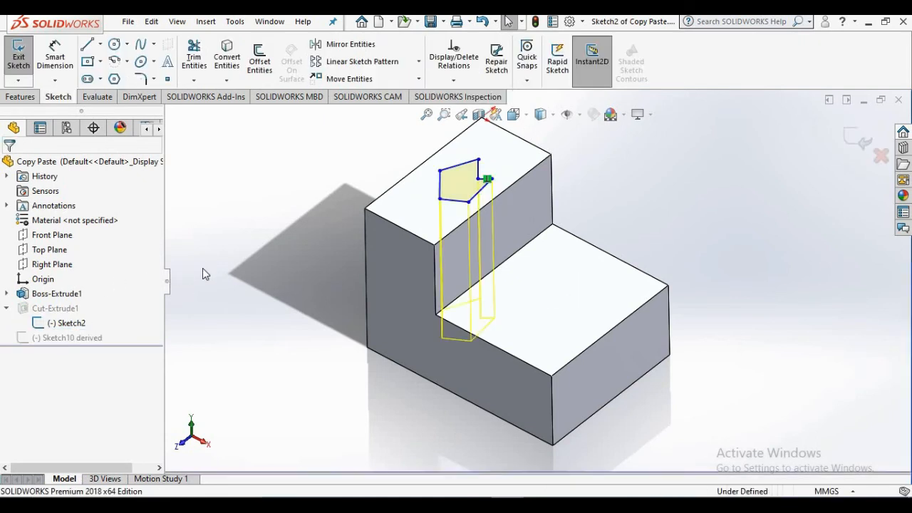
pyautogui.moveTo(478, 163)
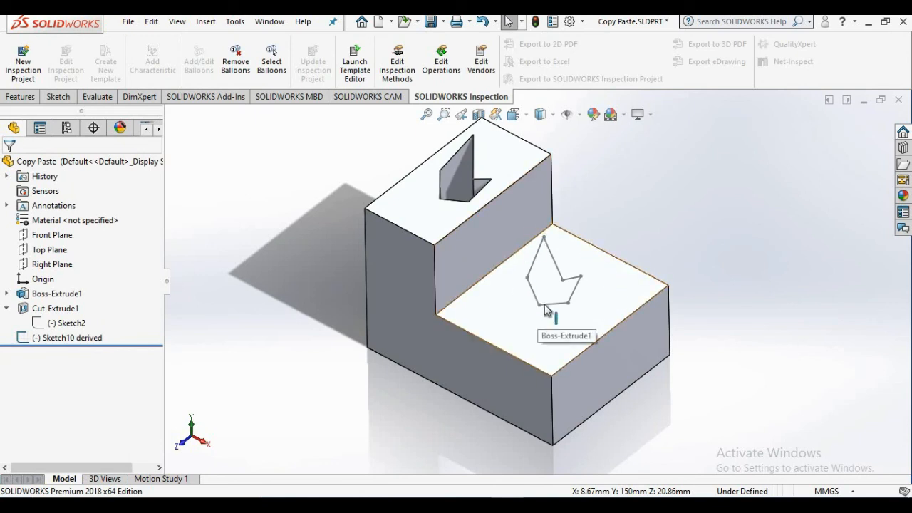
pyautogui.moveTo(634, 216)
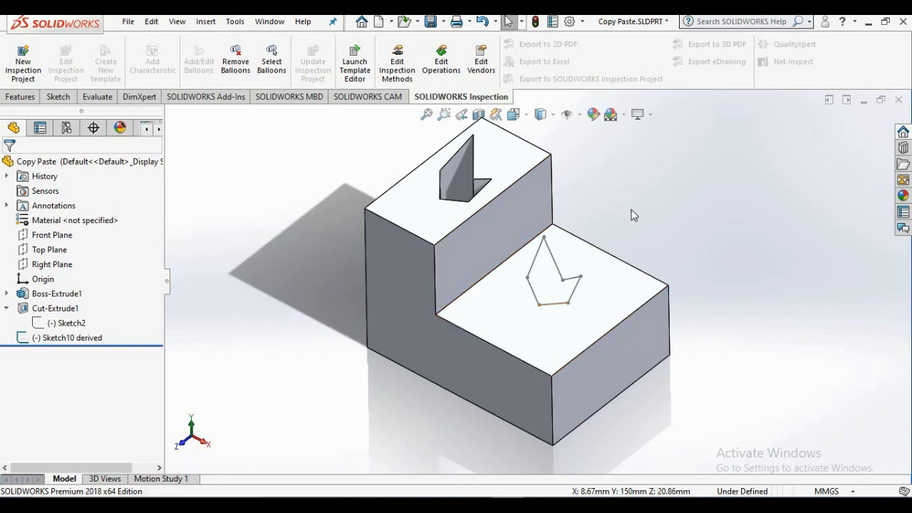
pyautogui.moveTo(641, 215)
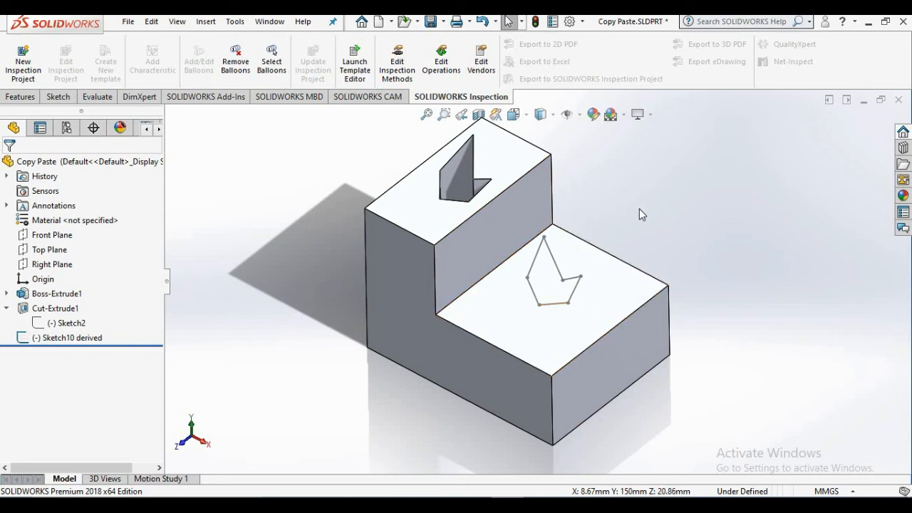